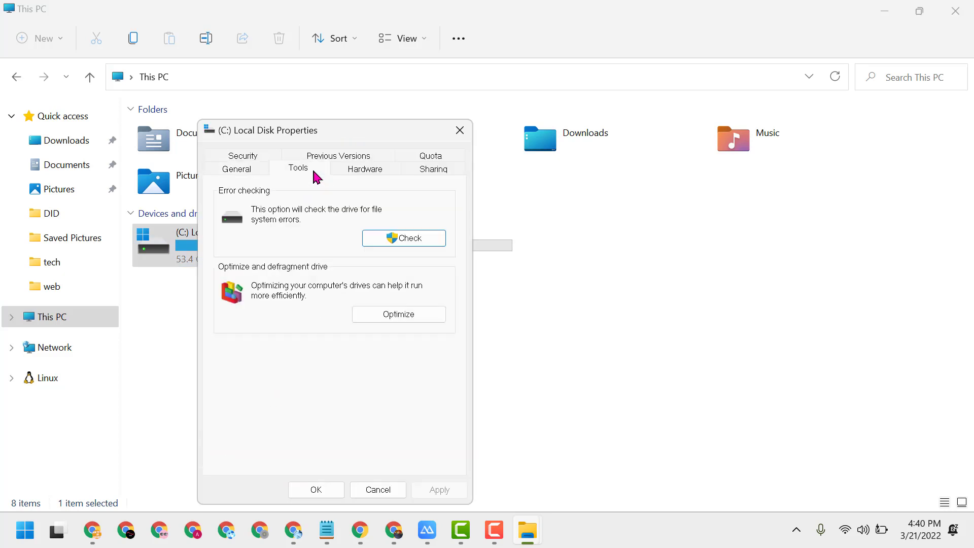
Start the Scan drive error check on the C: Local Disk from the Tools tab
left_click(403, 238)
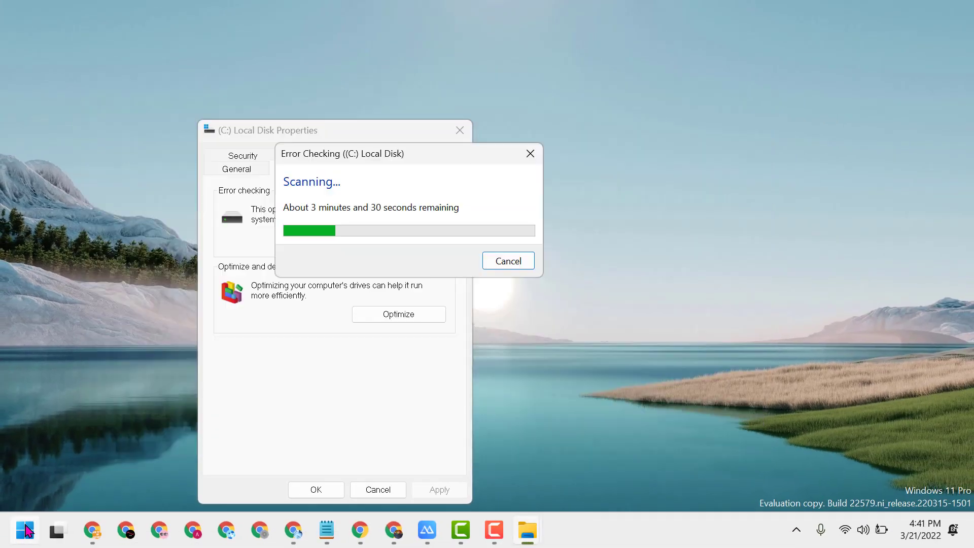